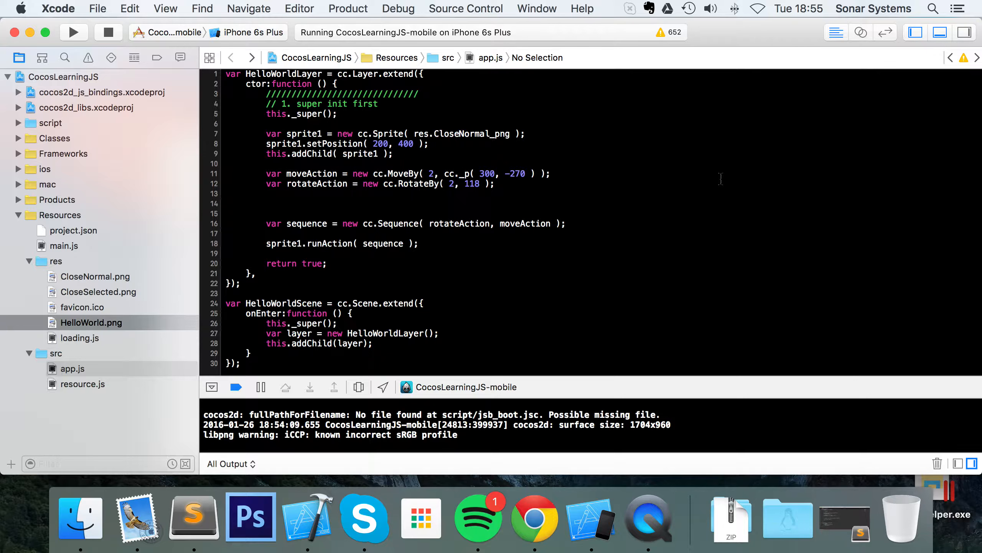
Select rotateAction in the cc.Sequence call to relaunch the rotate-then-move sequence.
left_click(418, 213)
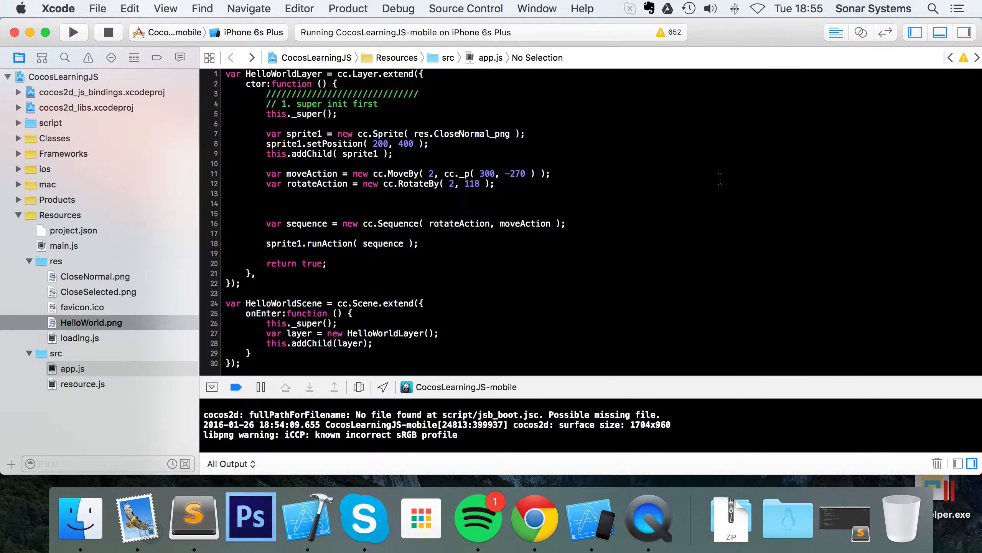
double_click(460, 224)
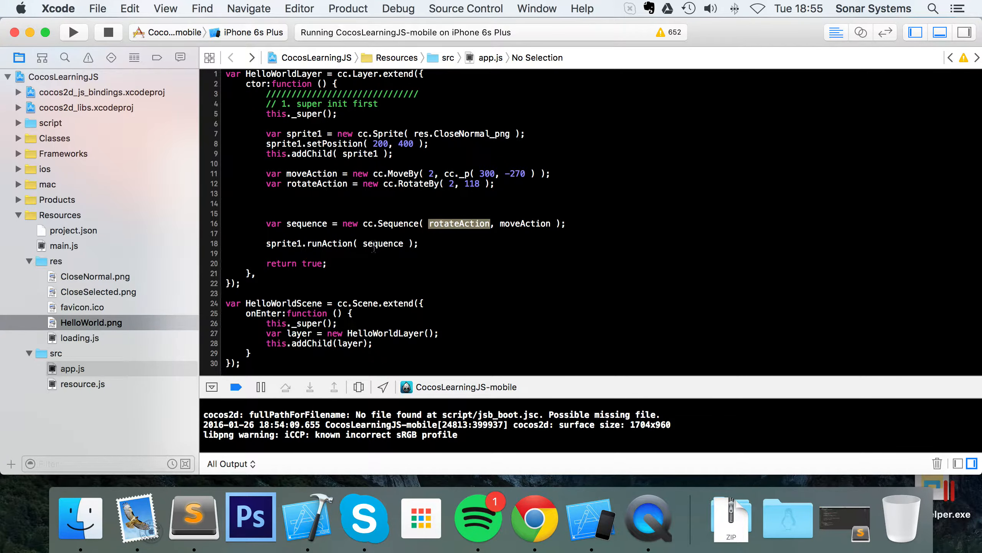
mouse_move(530, 207)
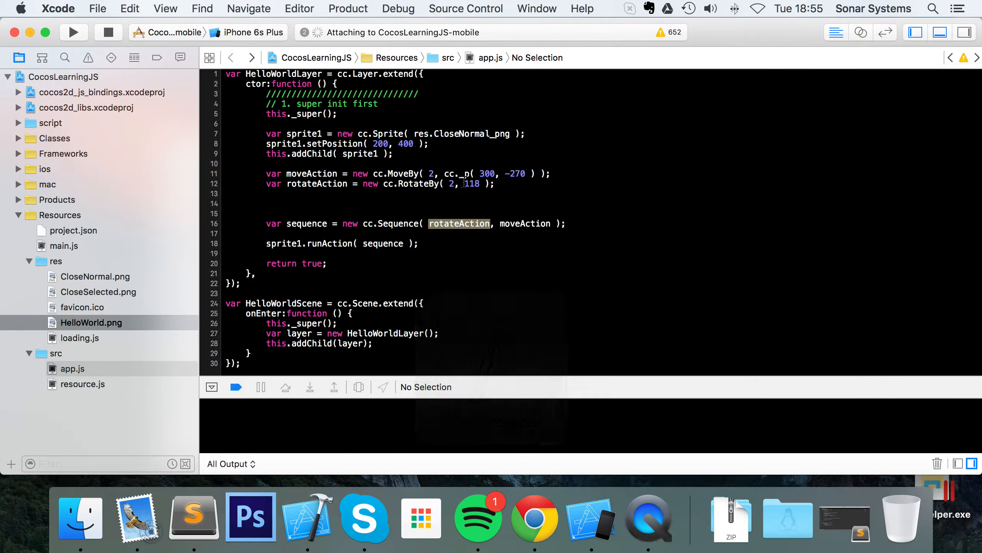
left_click(74, 32)
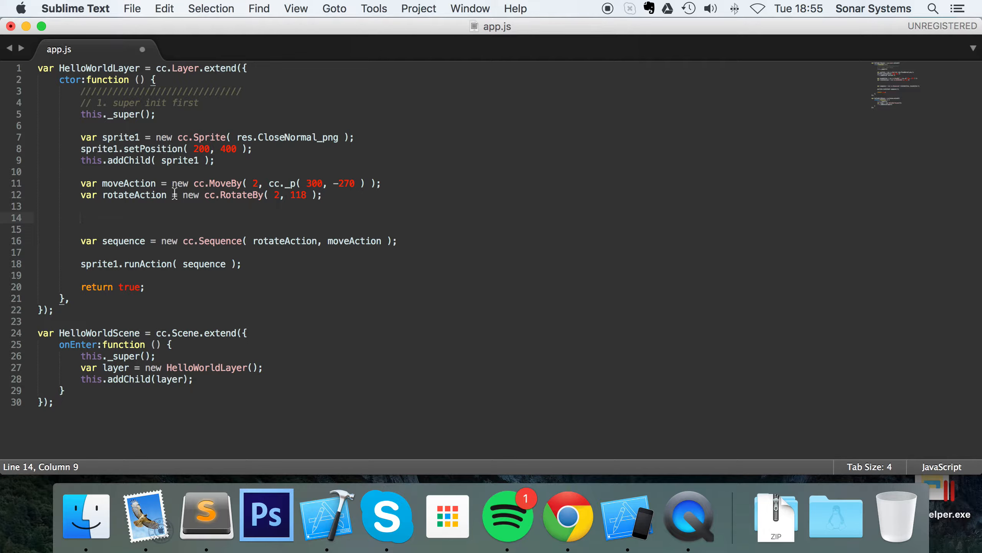
Define var delayAction = new cc.DelayTime( 2.5 ) and put it first in cc.Sequence.
type("var del")
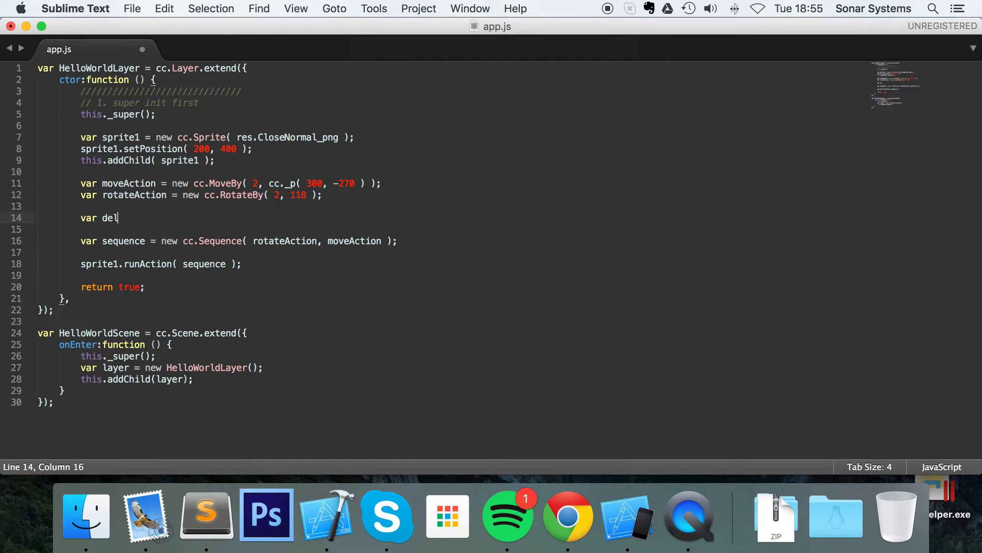
type("ayAction")
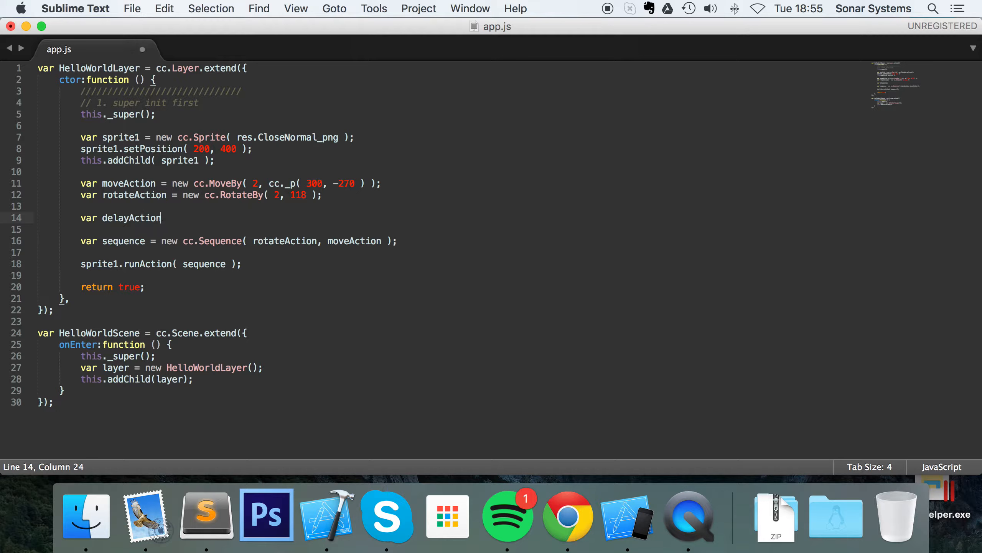
type("= new cc.")
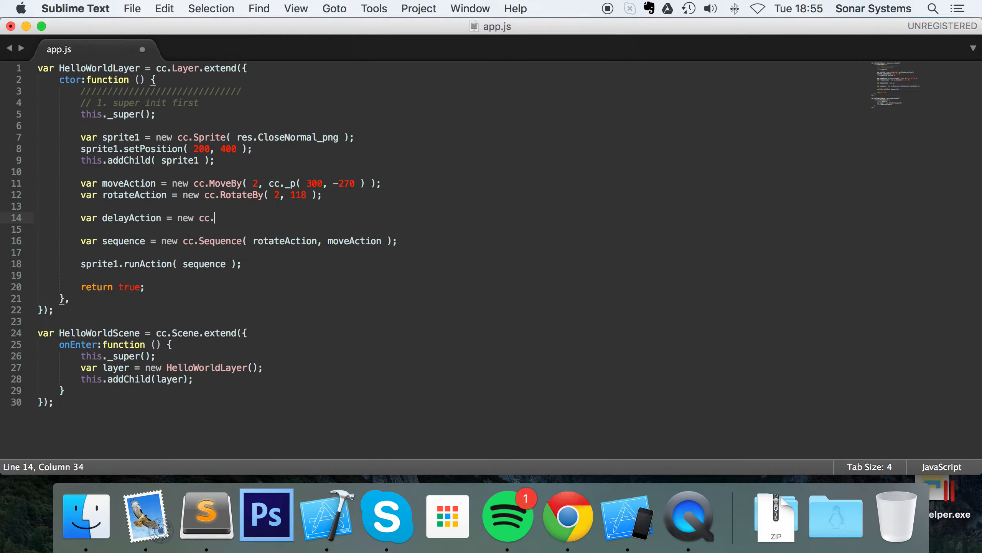
type("DelayTime(  );")
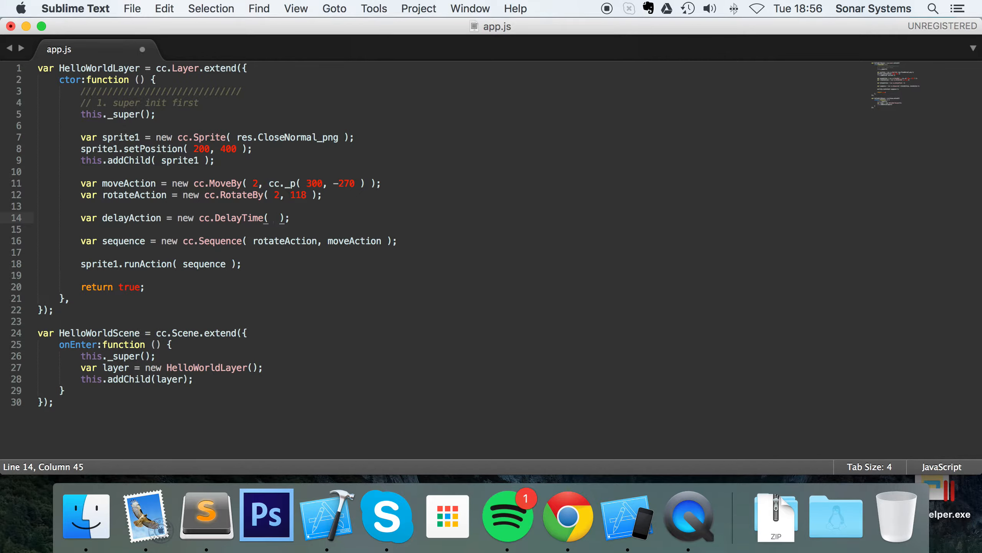
type("2.5")
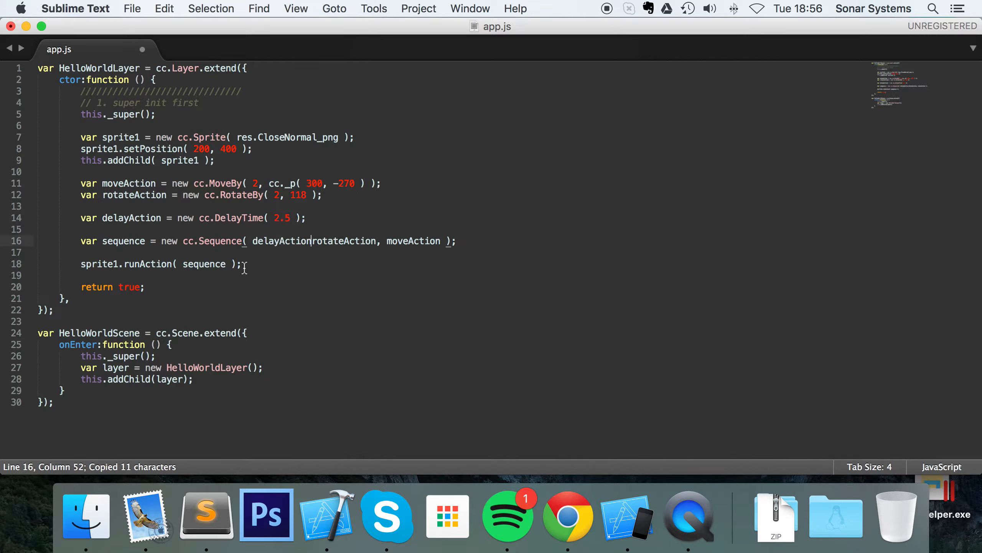
type(",")
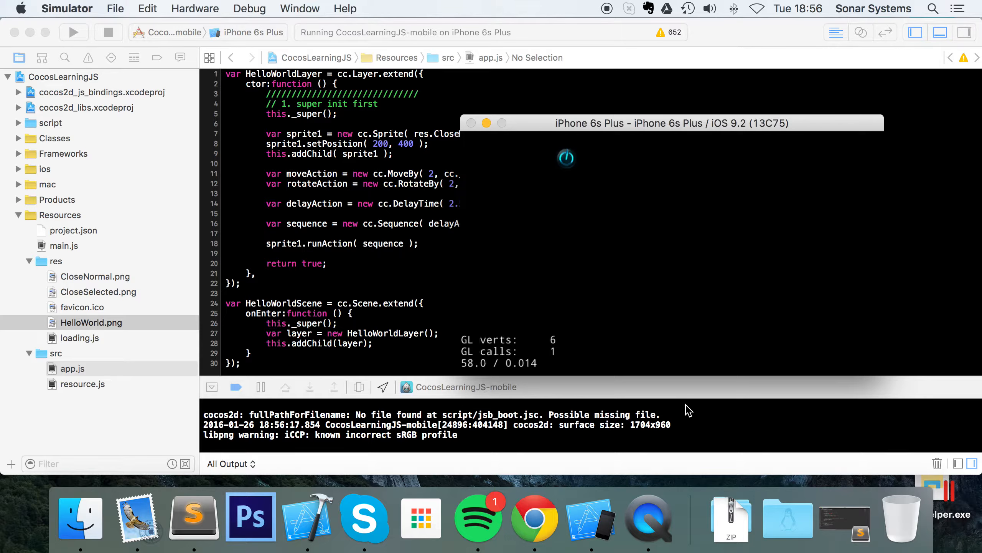
mouse_move(675, 372)
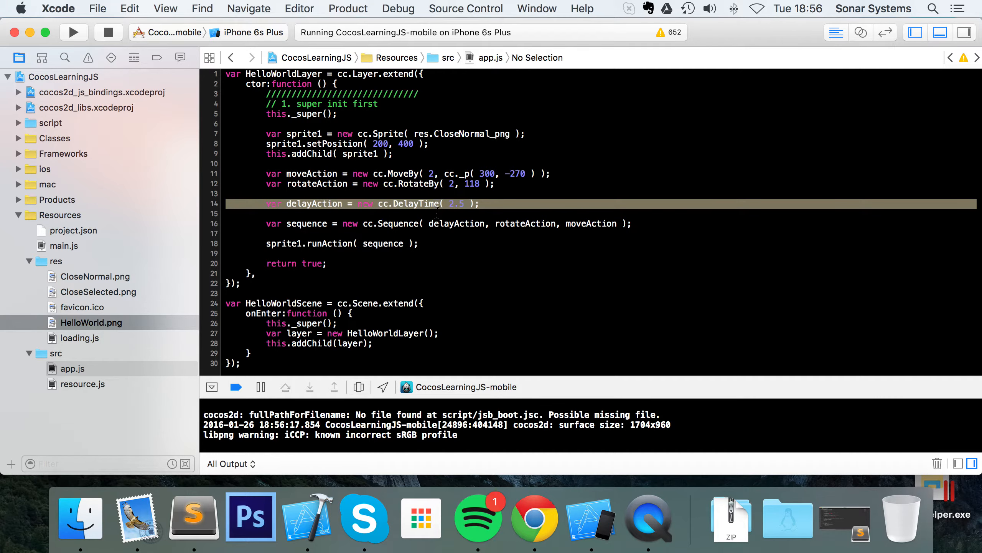
mouse_move(426, 243)
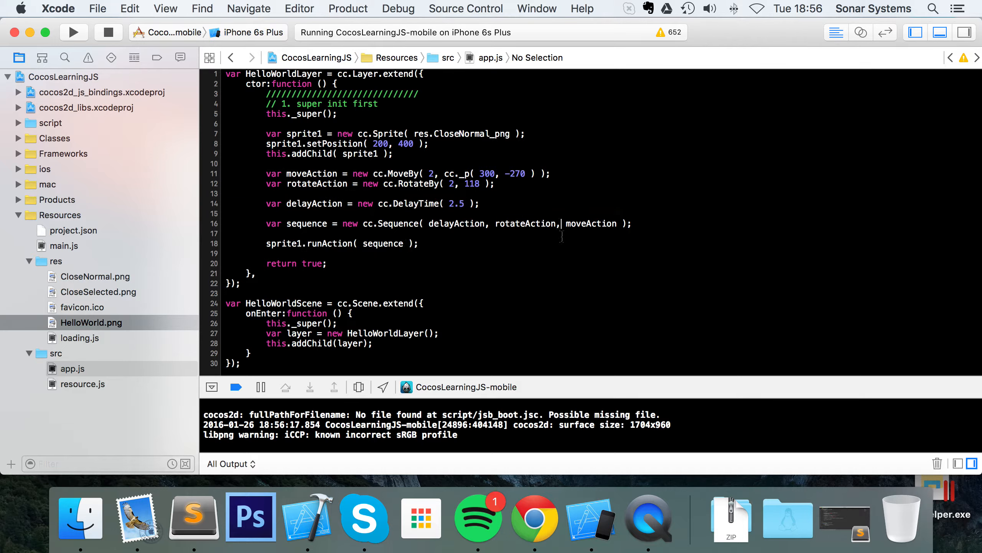
Insert delayAction into cc.Sequence between rotateAction and moveAction.
type("delayAction,")
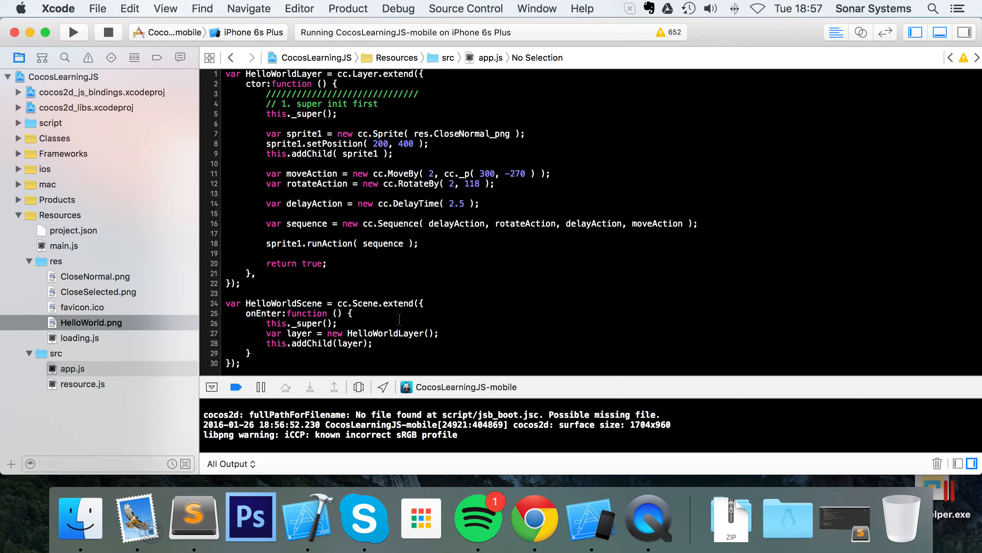
left_click(625, 223)
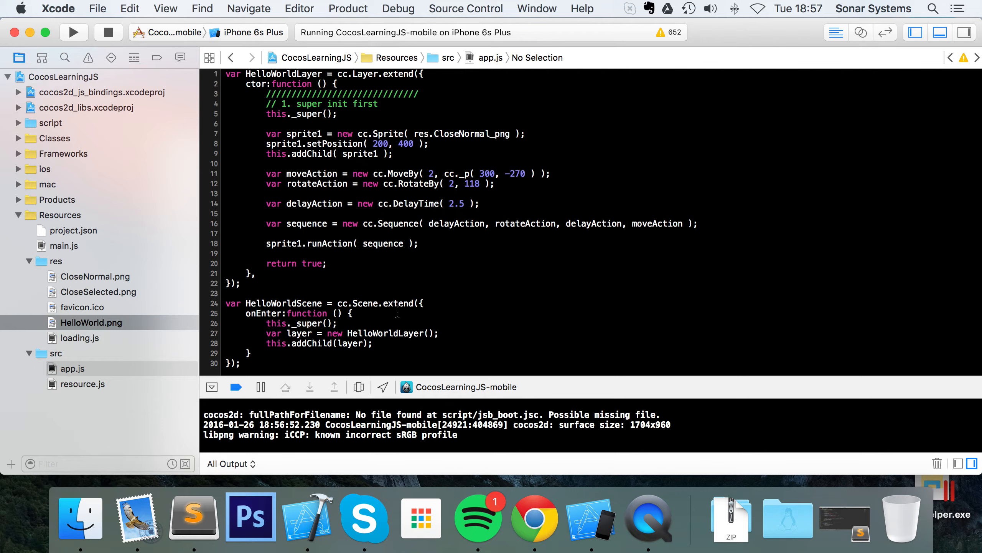
left_click(627, 224)
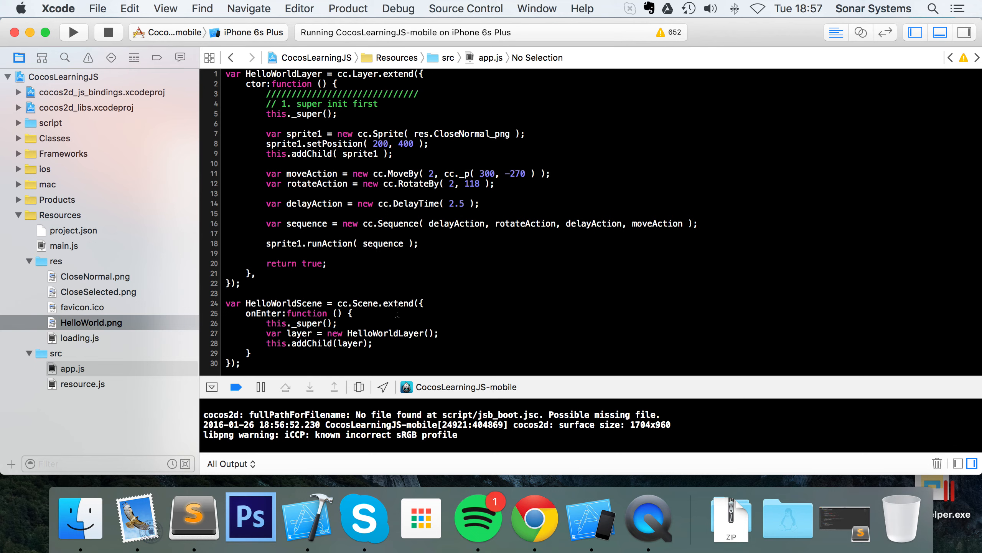
left_click(625, 224)
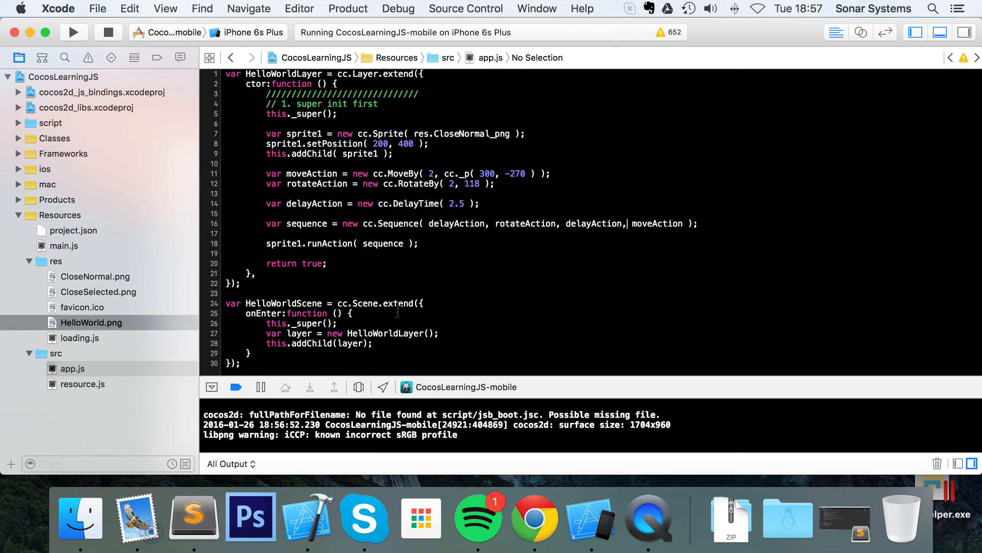